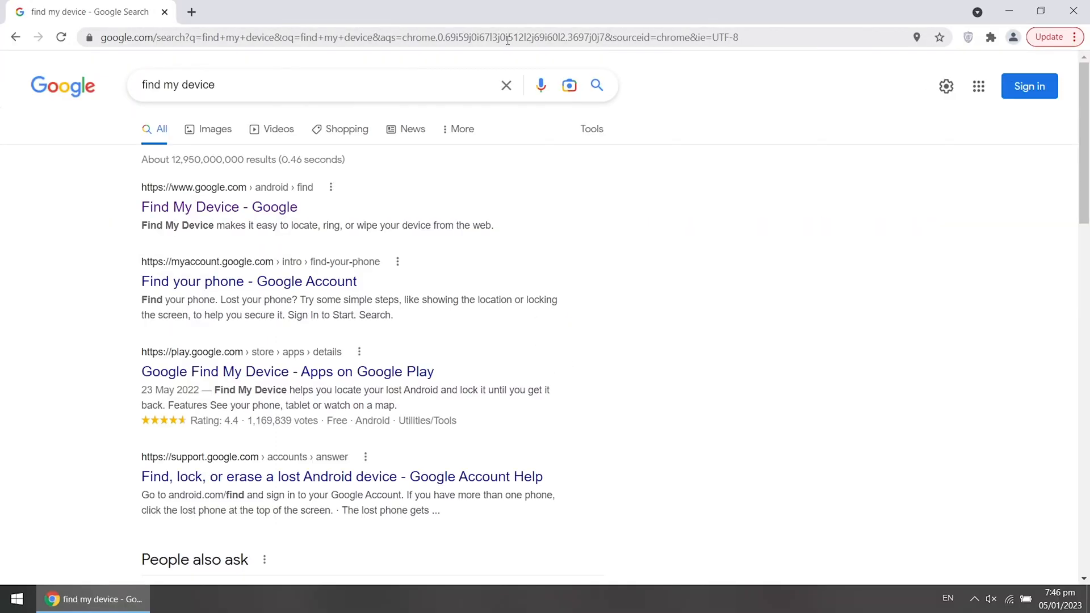
mouse_move(218, 207)
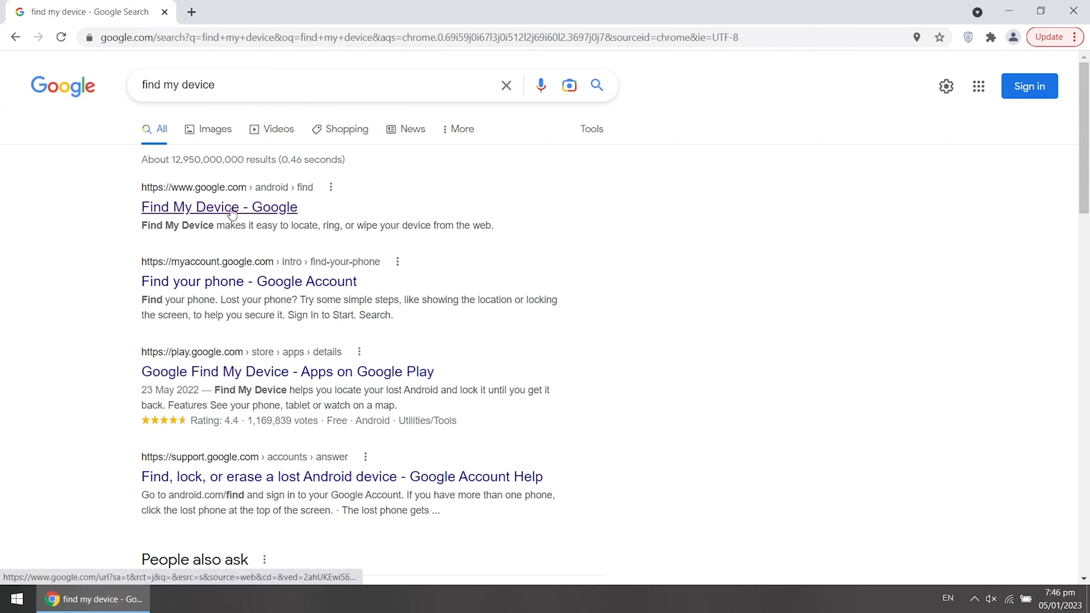
- Go to Google's Find My Device page from the search results
left_click(219, 207)
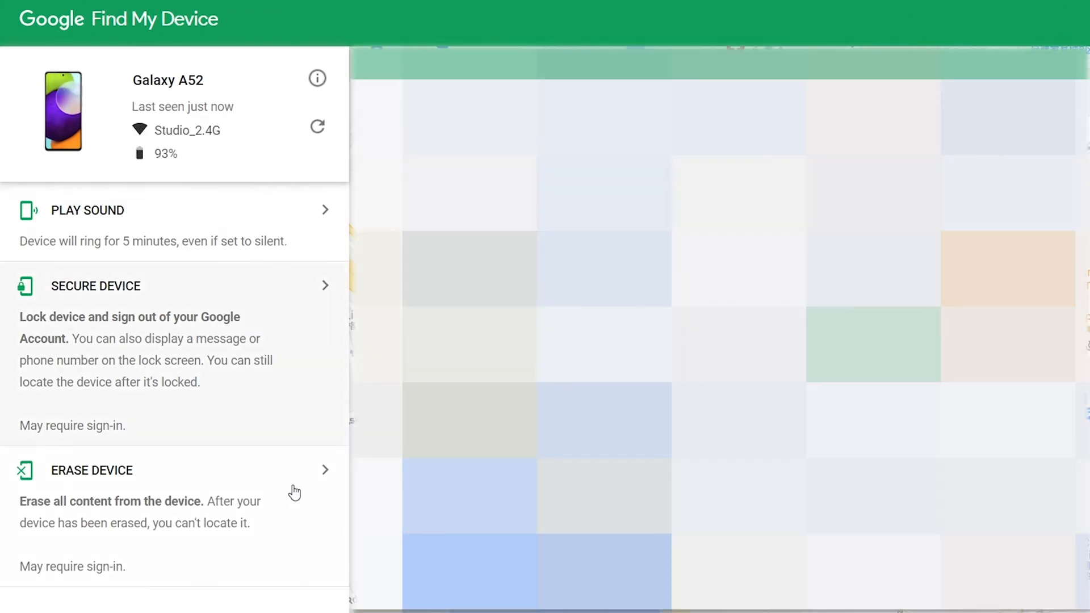
- Request and confirm erasing all data on the Galaxy A52 via Find My Device
left_click(91, 470)
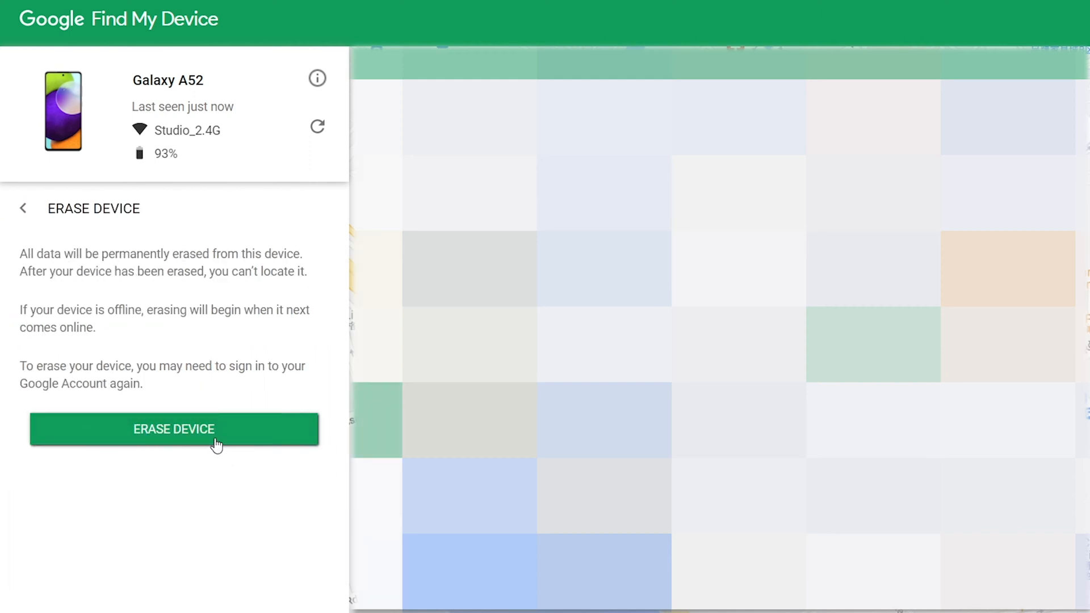
left_click(172, 429)
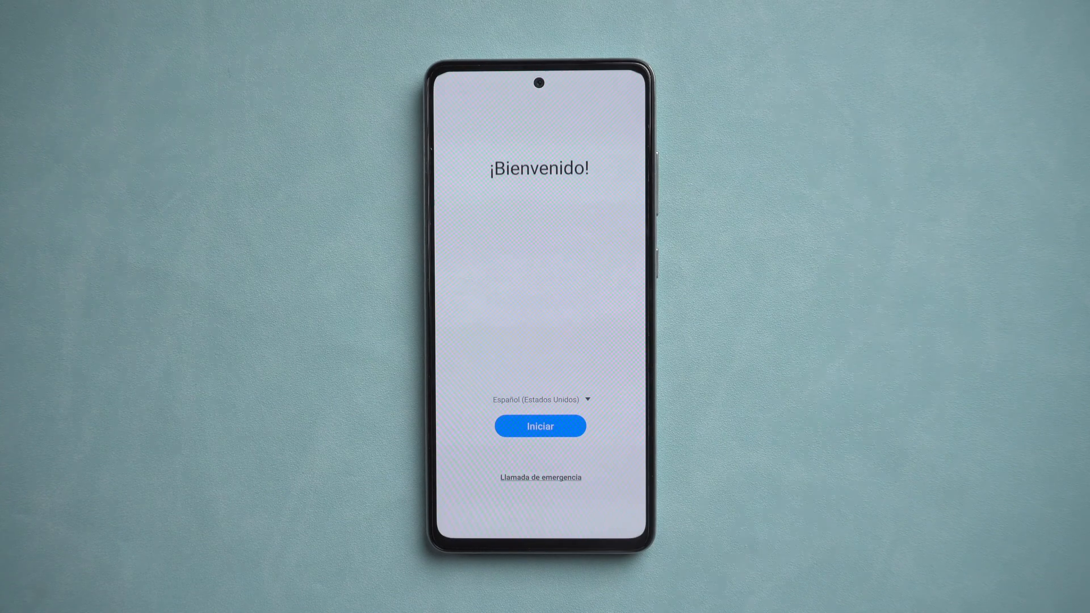
- Complete the reset phone's setup, accept Galaxy Store agreements and allow contacts access
left_click(541, 456)
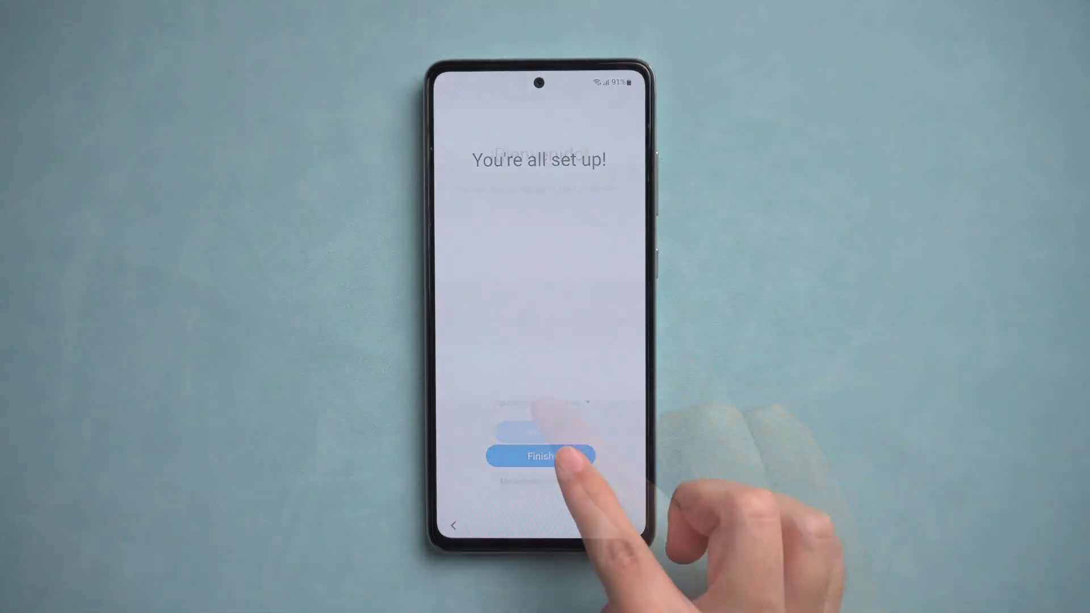
left_click(542, 457)
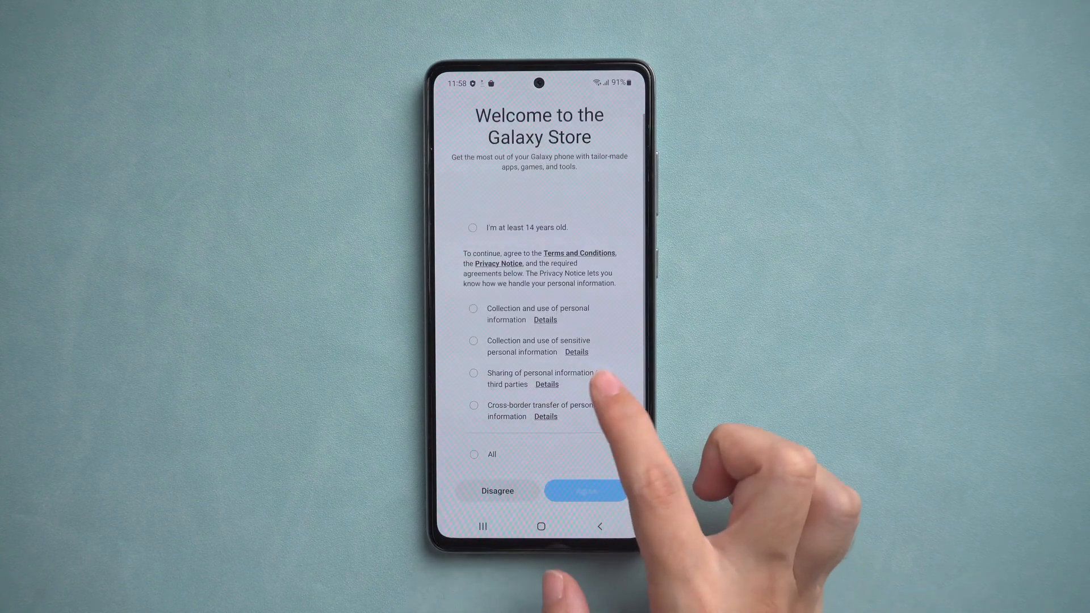
left_click(585, 491)
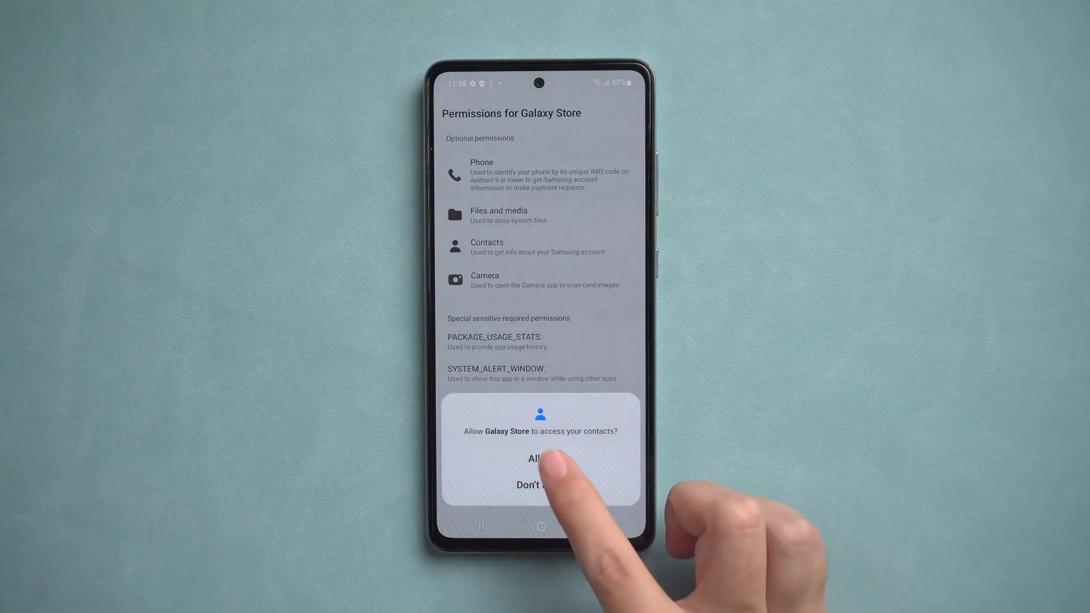
left_click(535, 458)
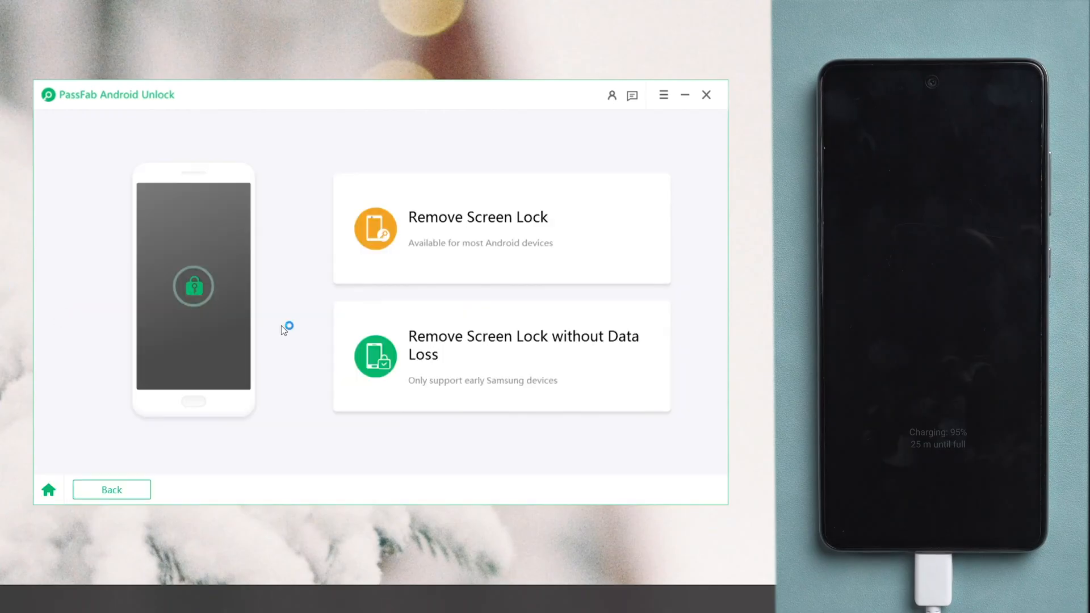
- Choose Remove Screen Lock mode on the PassFab Android Unlock home screen
left_click(501, 229)
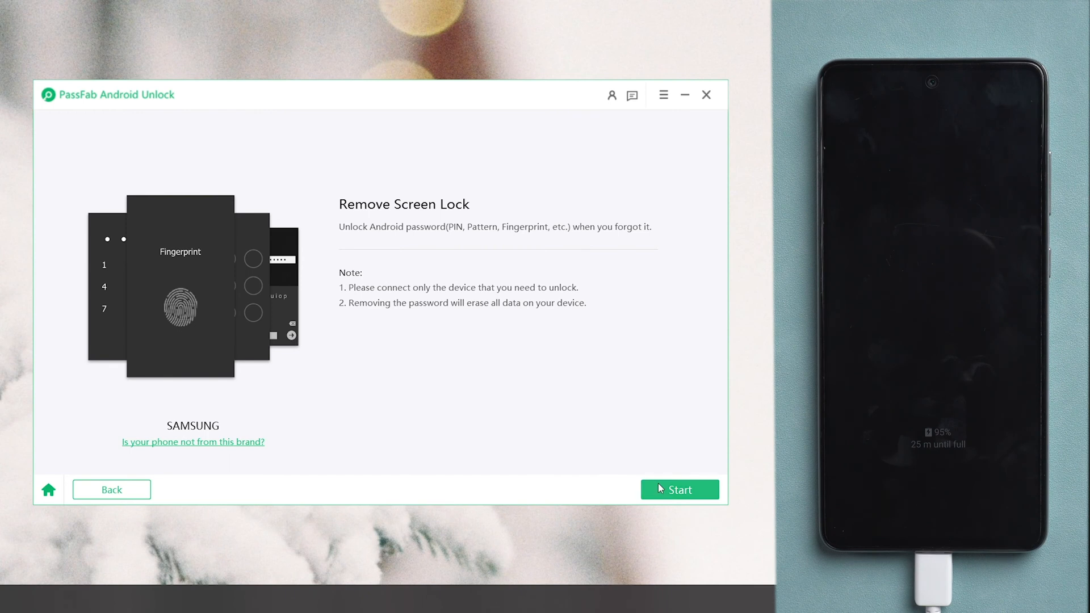
- Start the screen-lock removal and accept the warning that all device data will be erased
left_click(679, 489)
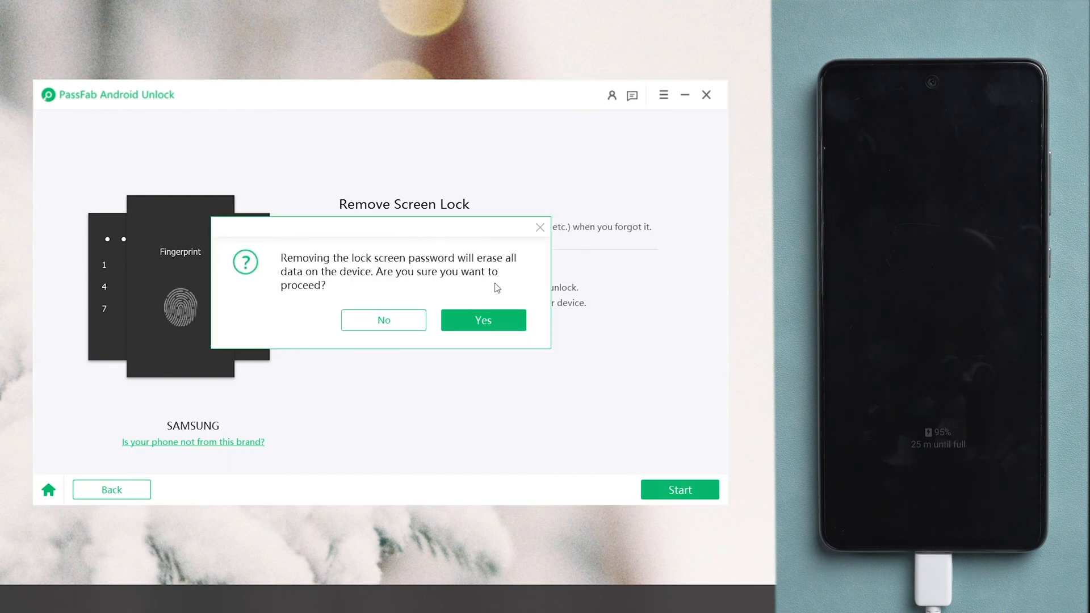
left_click(483, 320)
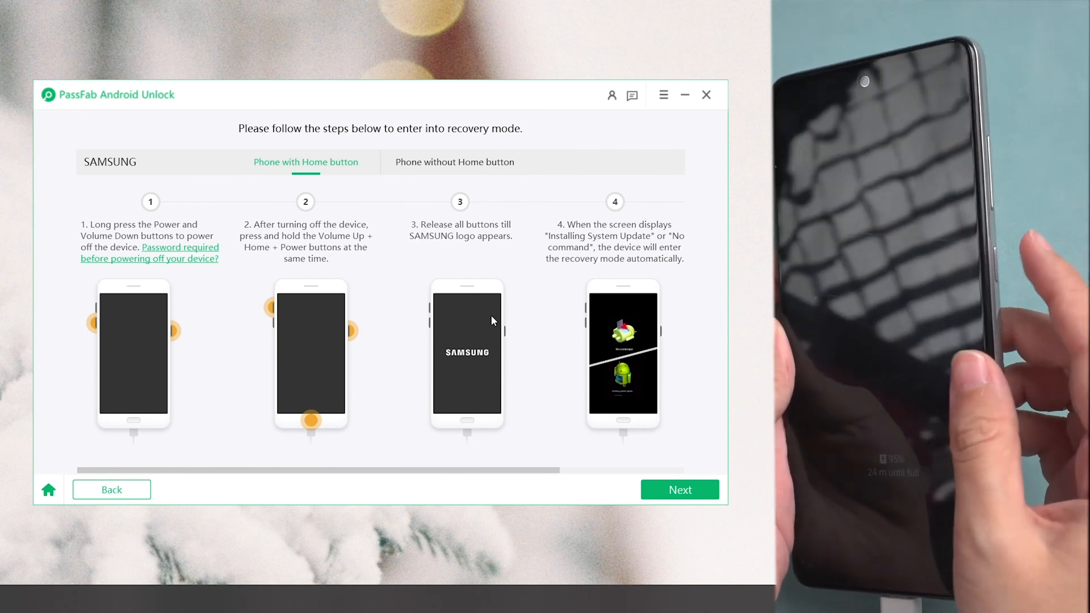
- Follow the 'Phone without Home button' recovery-mode steps and proceed to the data-wipe instructions
left_click(455, 163)
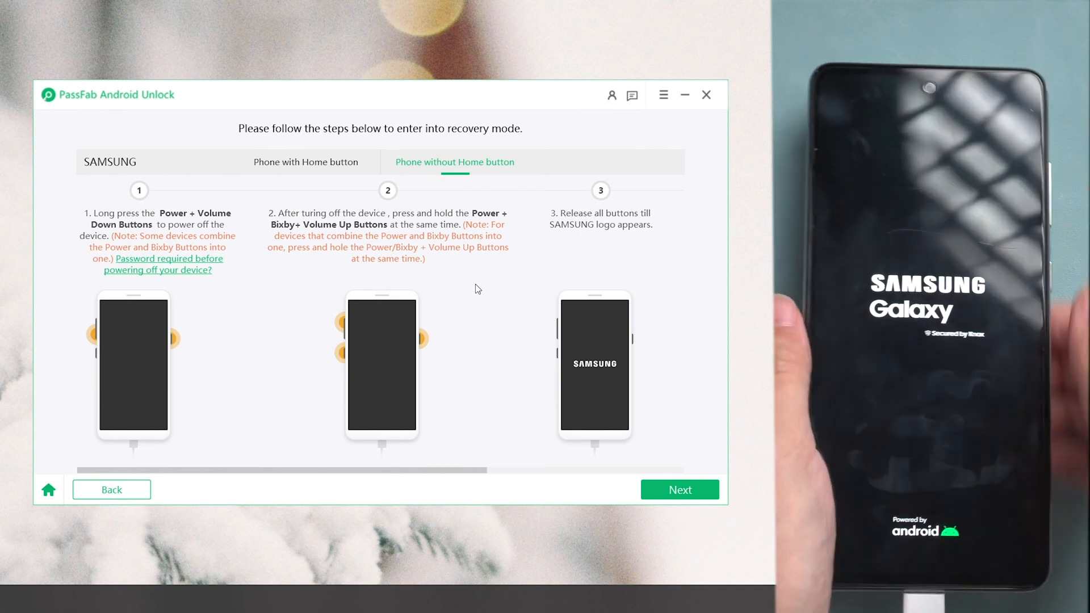
left_click(679, 489)
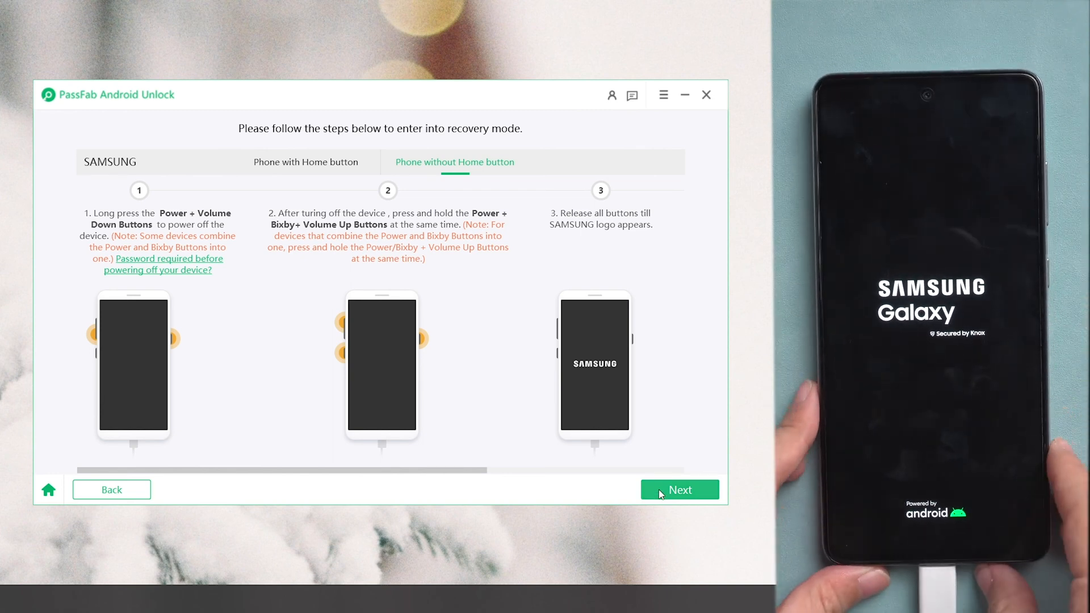
left_click(679, 489)
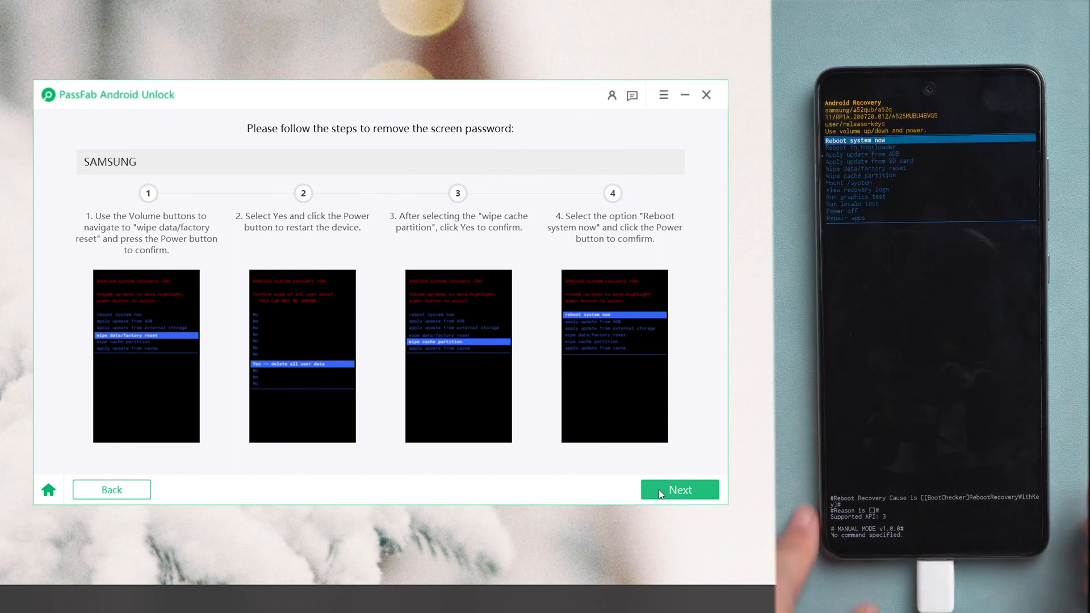